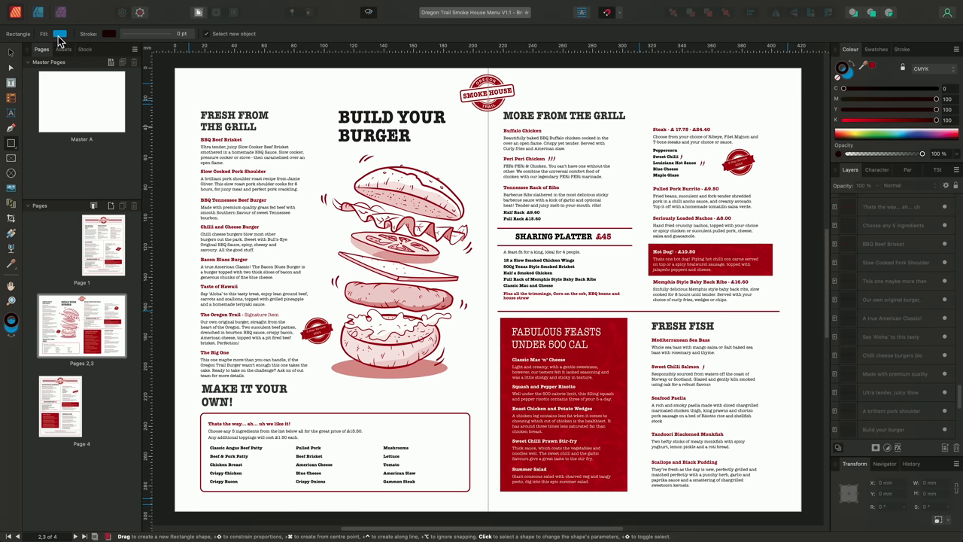
- Set new rectangles to a None fill with a dark red stroke
left_click(60, 33)
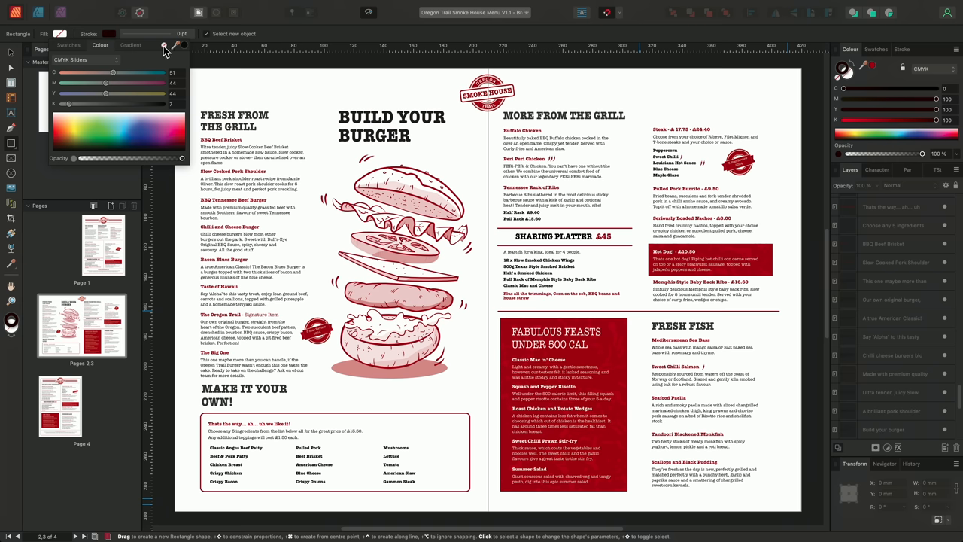
left_click(109, 34)
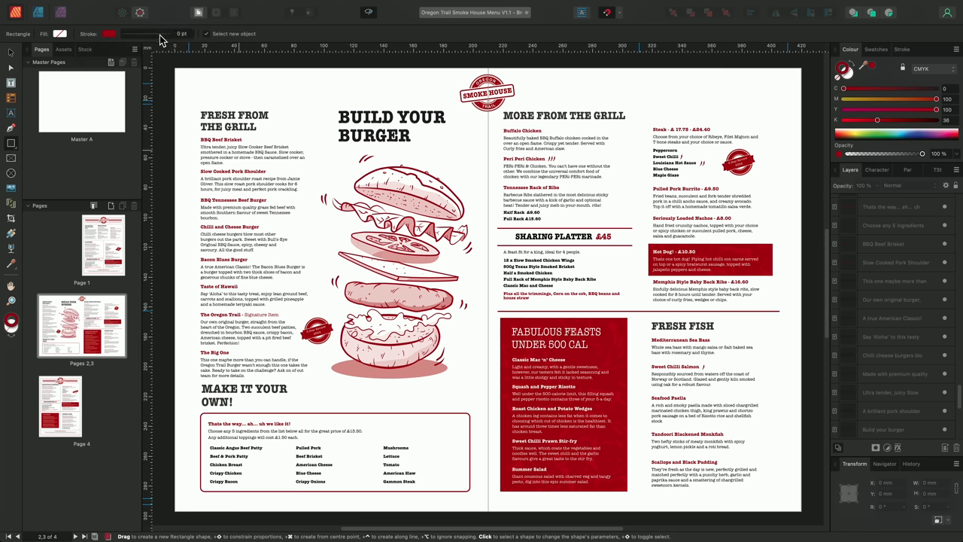
- Frame the spread with a 4 pt dark red border with 2 mm rounded corners
left_click(148, 33)
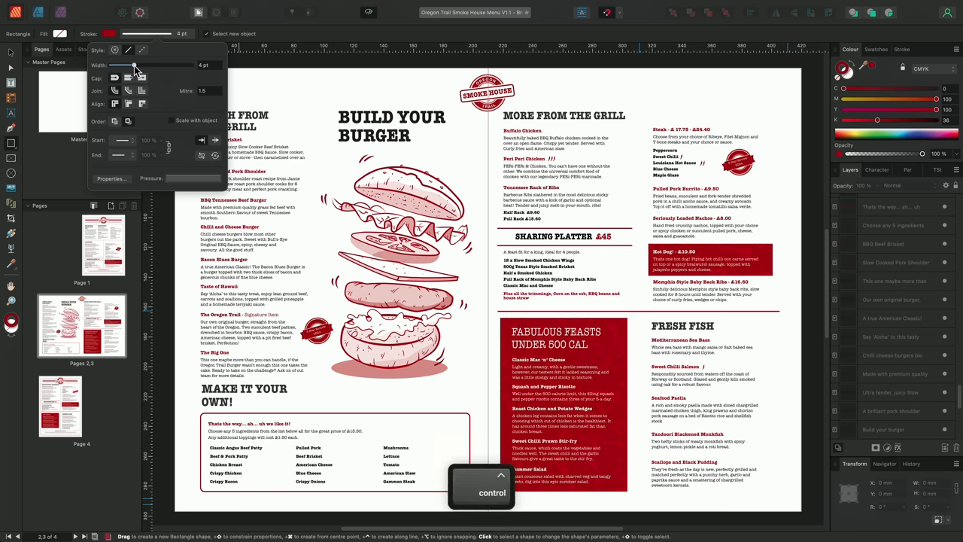
key("ctrl+a")
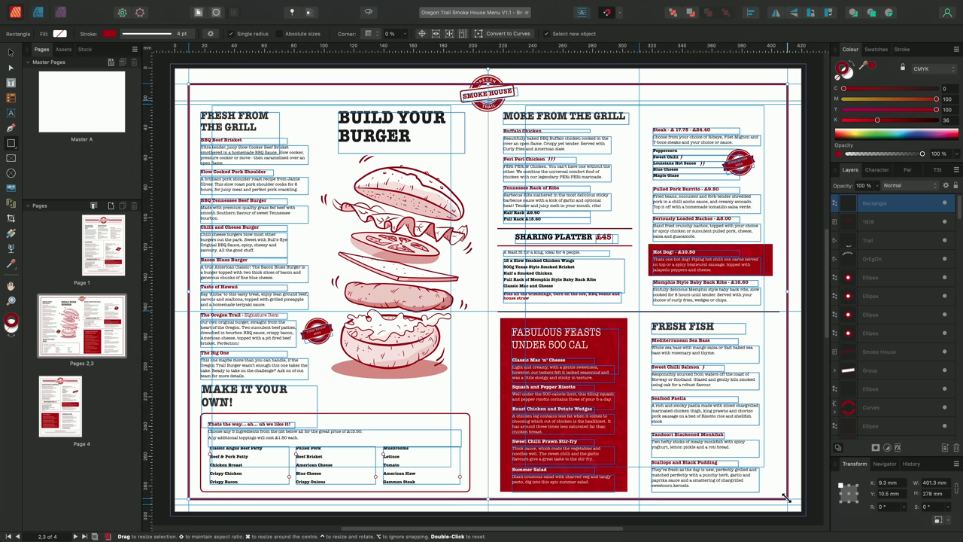
key("ctrl+w")
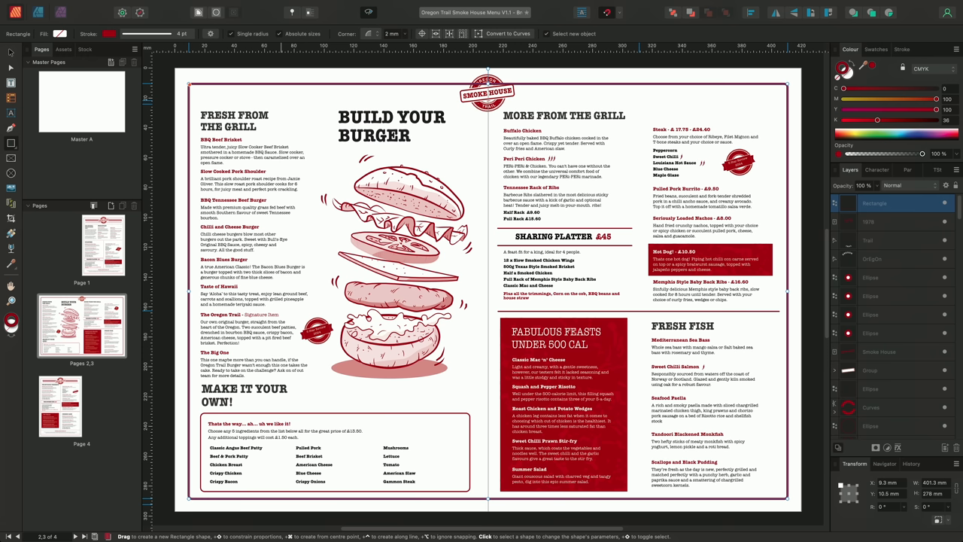
left_click(183, 33)
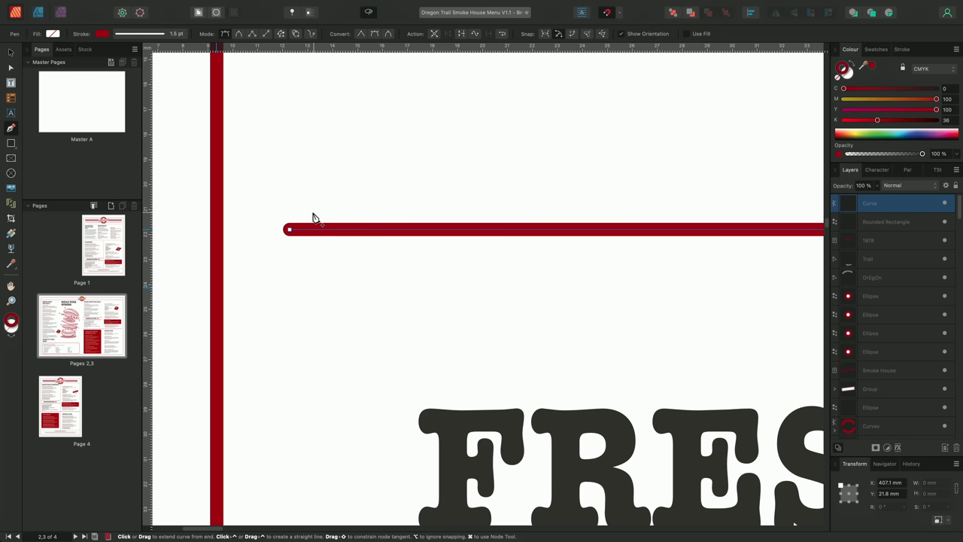
mouse_move(315, 219)
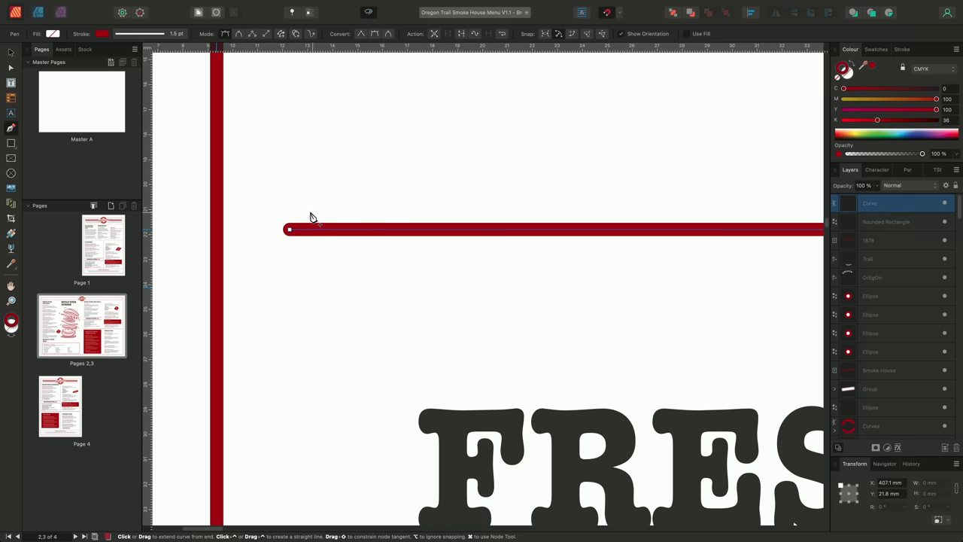
- Give the horizontal red rule Butt caps and move it and the border forward one level
left_click(140, 34)
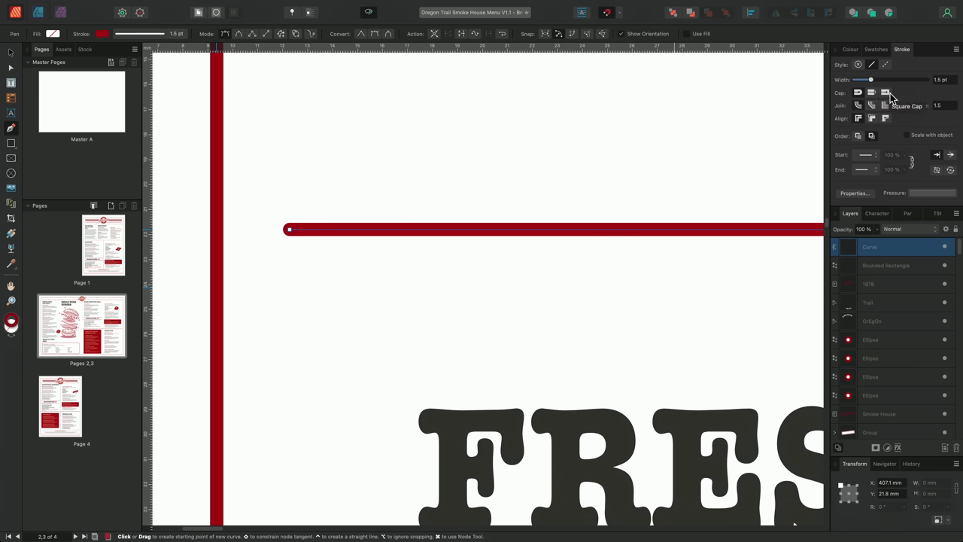
left_click(872, 92)
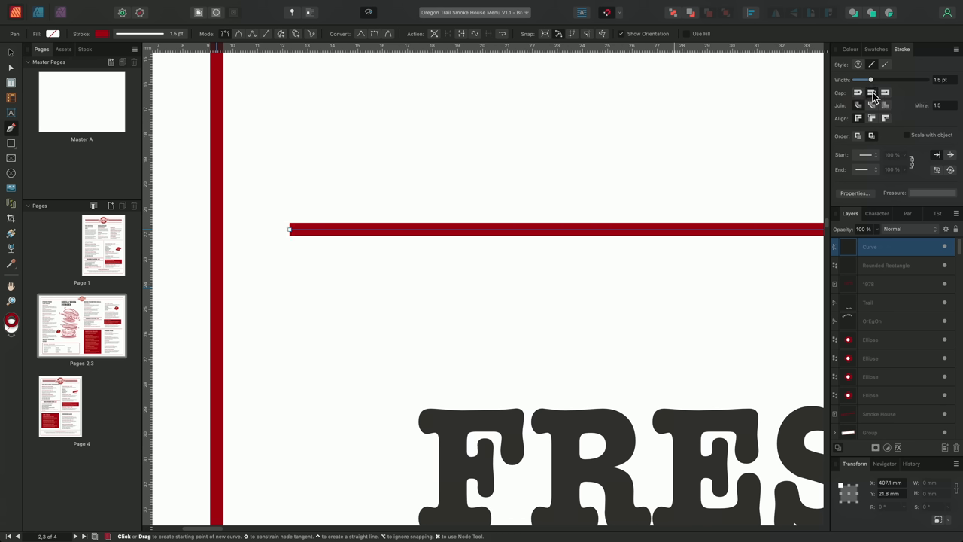
left_click(886, 91)
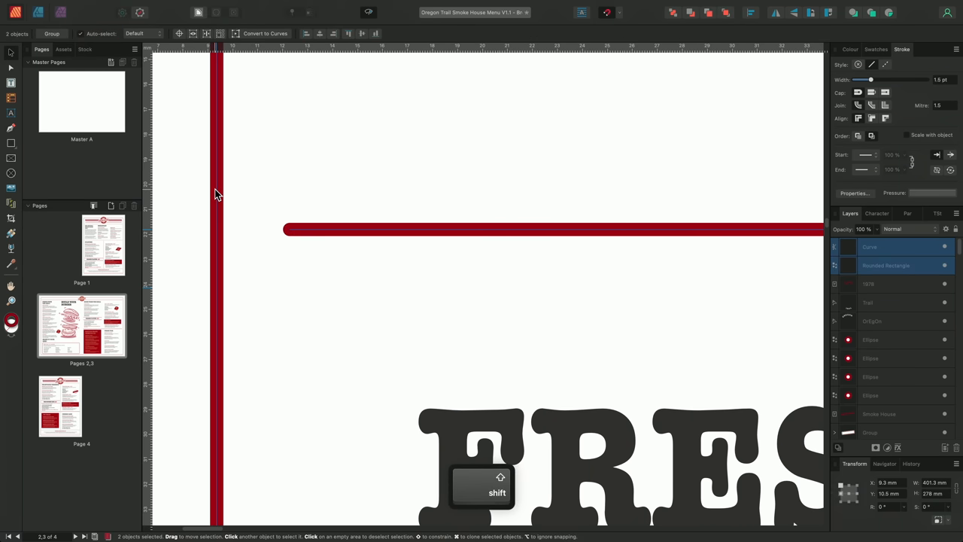
right_click(217, 194)
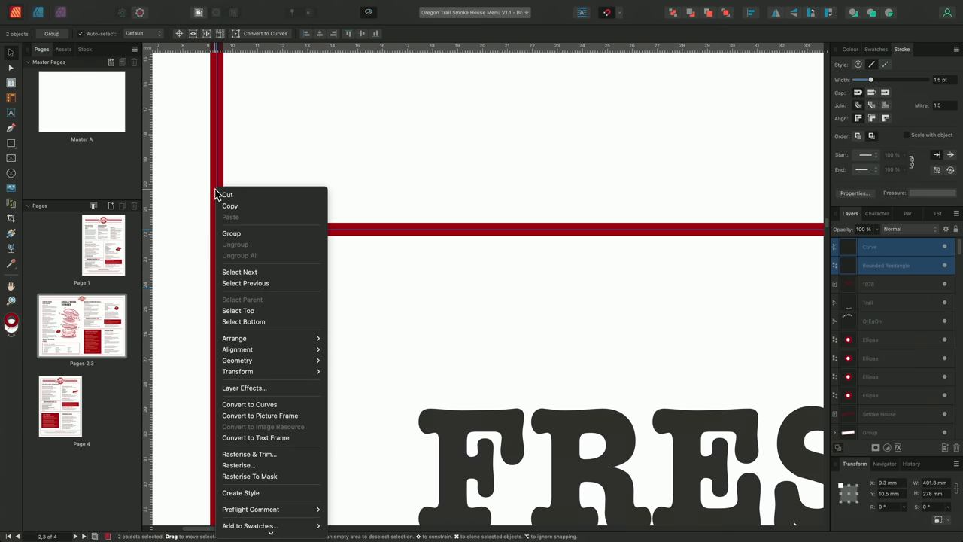
mouse_move(234, 338)
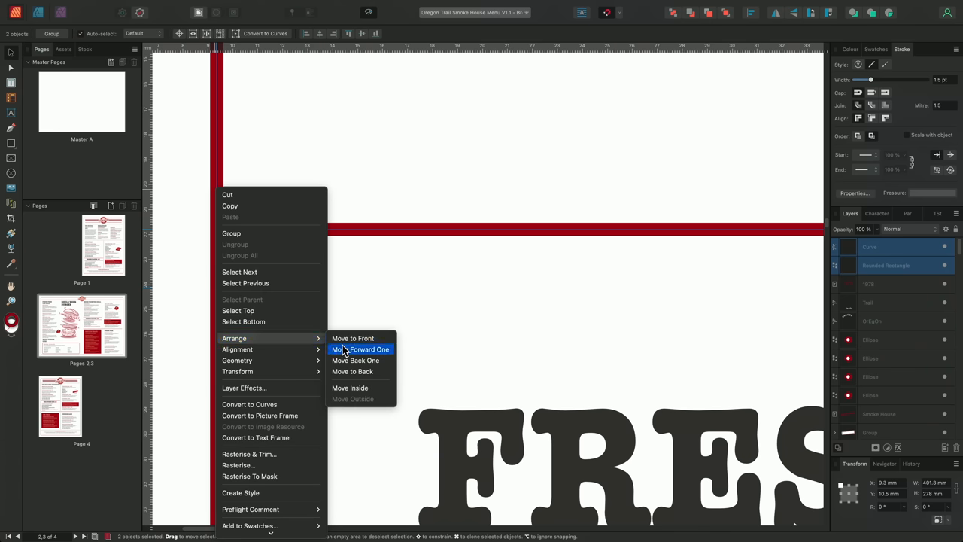
left_click(369, 349)
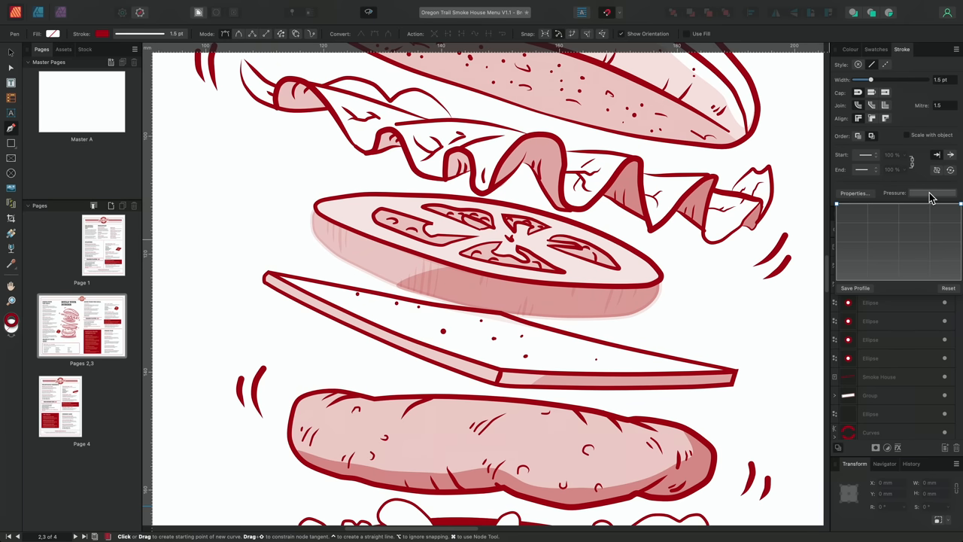
mouse_move(904, 210)
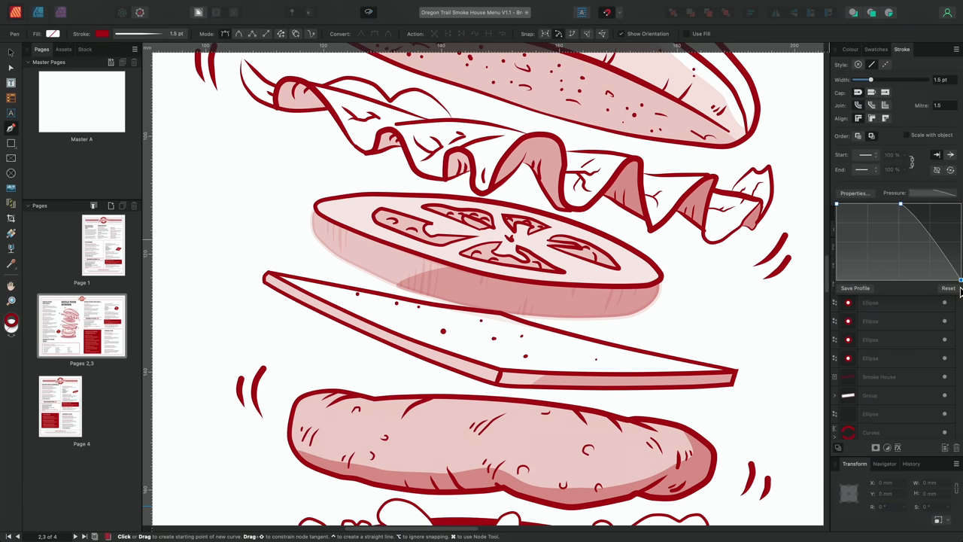
mouse_move(835, 209)
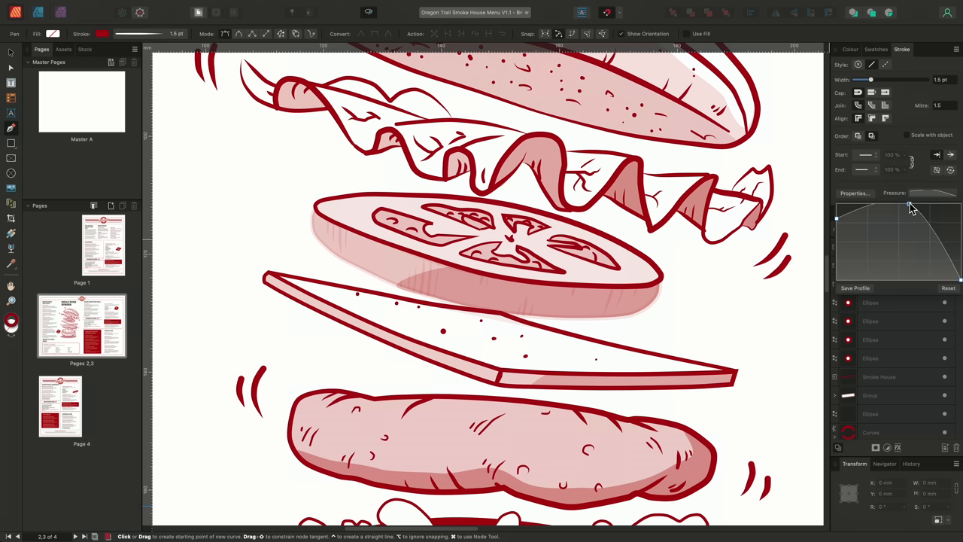
- Shape the Pressure graph so strokes swell in the middle and taper at both ends
left_click_drag(910, 207, 916, 213)
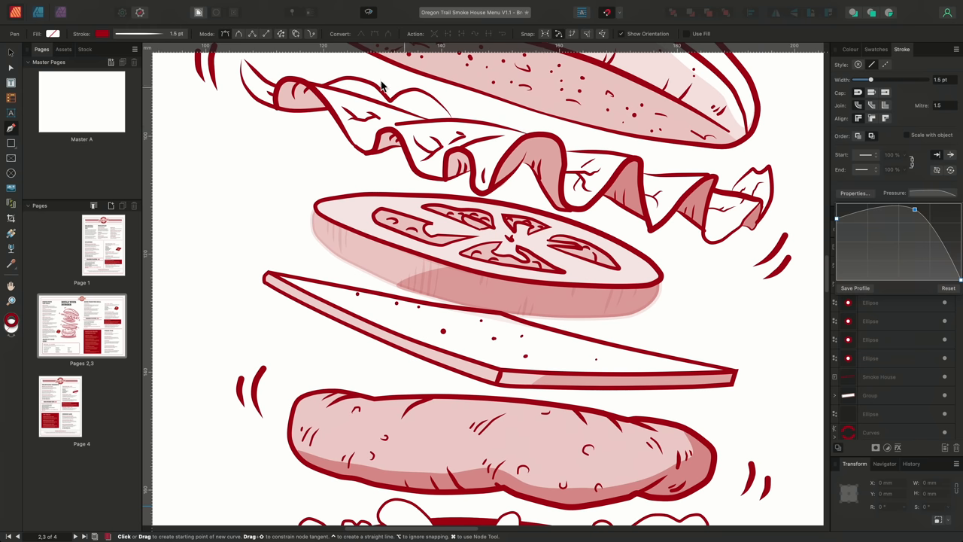
- Draw short hatch strokes along the tomato edge and refine their taper
left_click(851, 213)
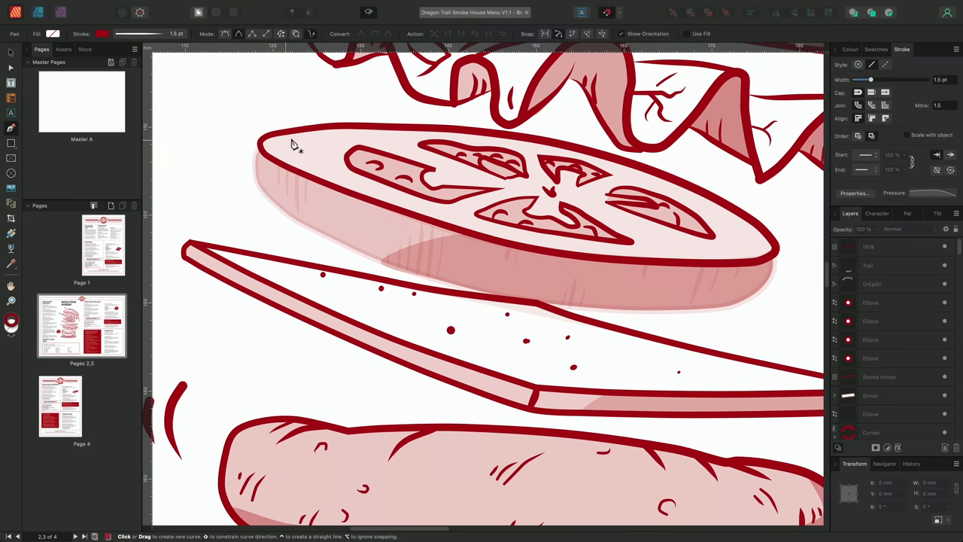
mouse_move(264, 187)
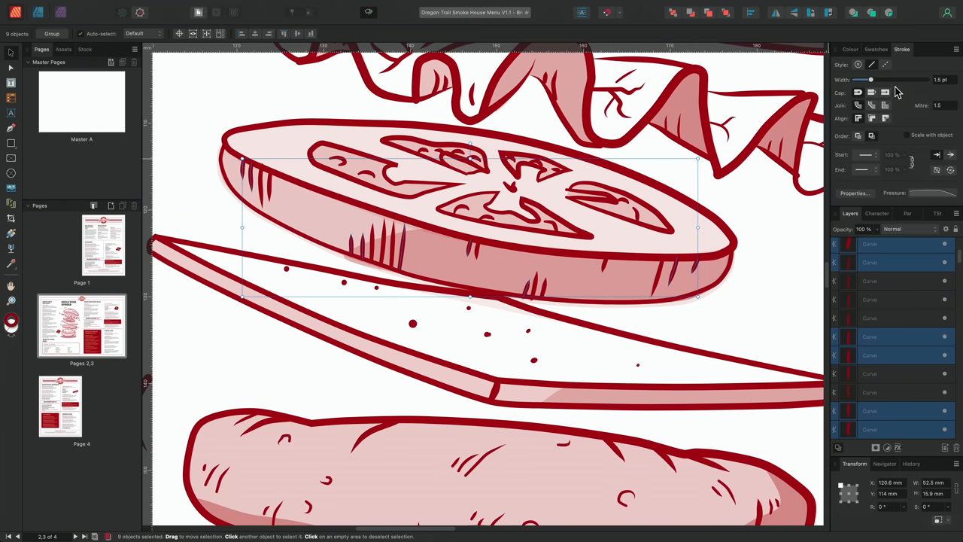
left_click_drag(873, 80, 862, 80)
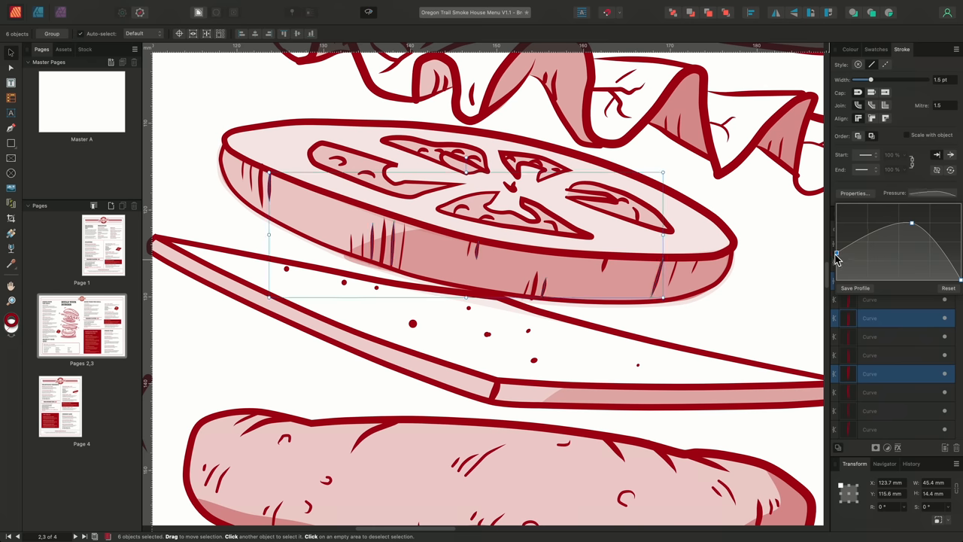
- Deselect the hatch strokes and set the Pencil stroke width to 8 pt
left_click(776, 289)
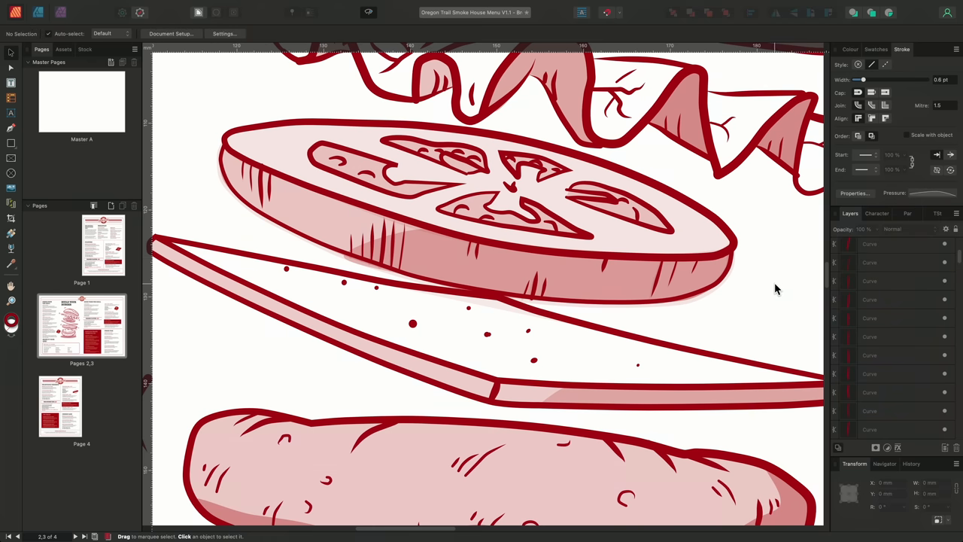
mouse_move(569, 213)
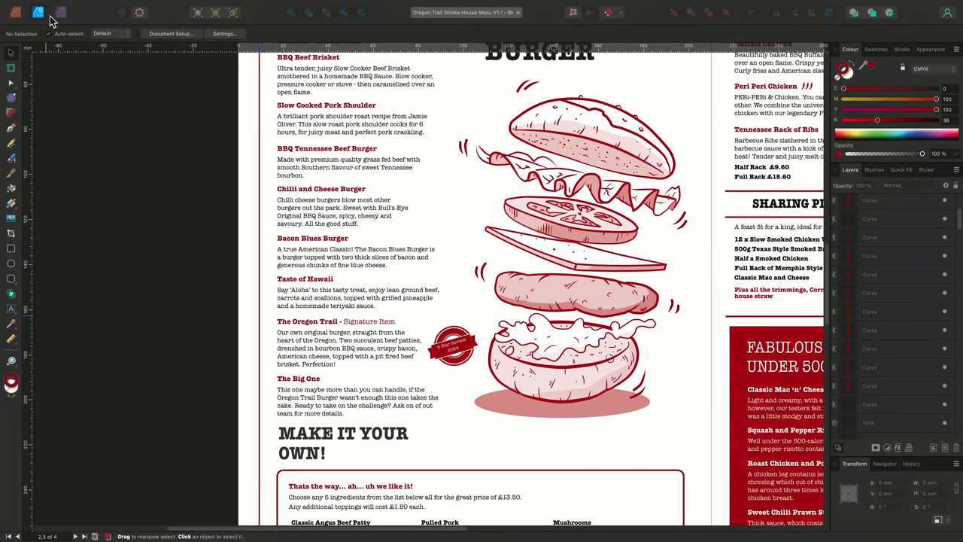
mouse_move(11, 145)
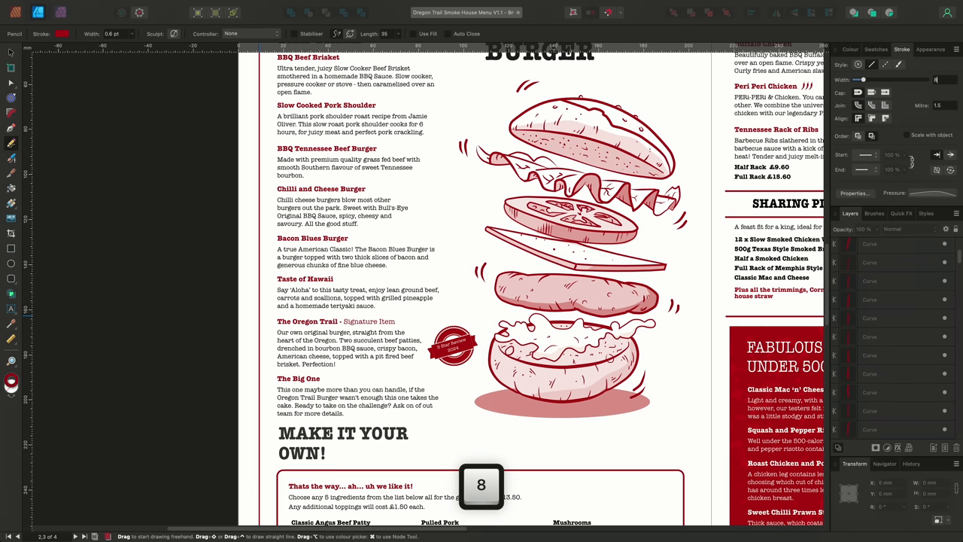
type("8")
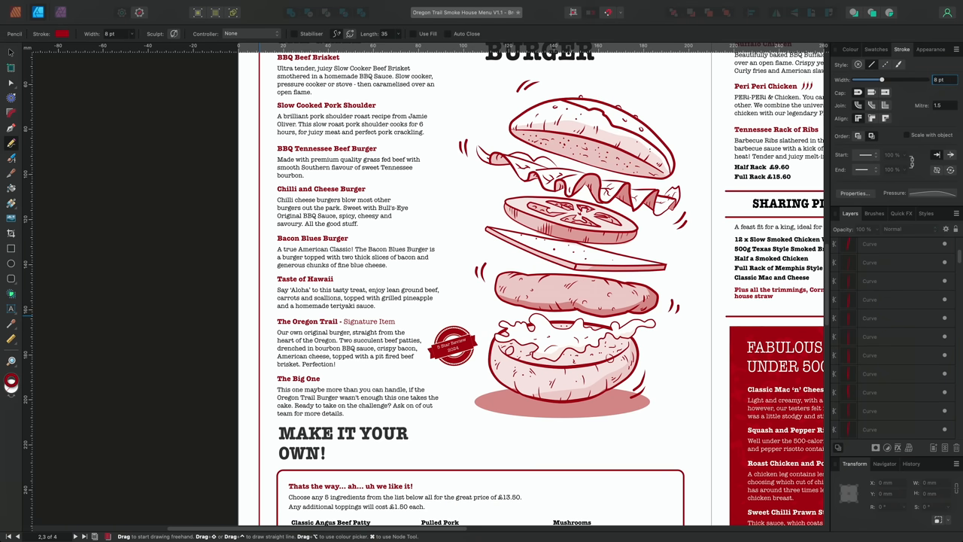
mouse_move(873, 177)
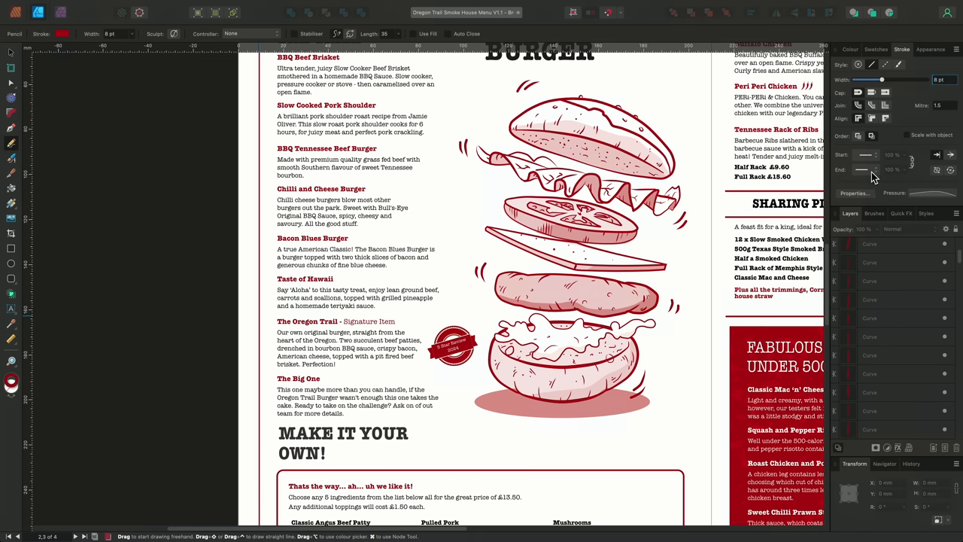
left_click(869, 155)
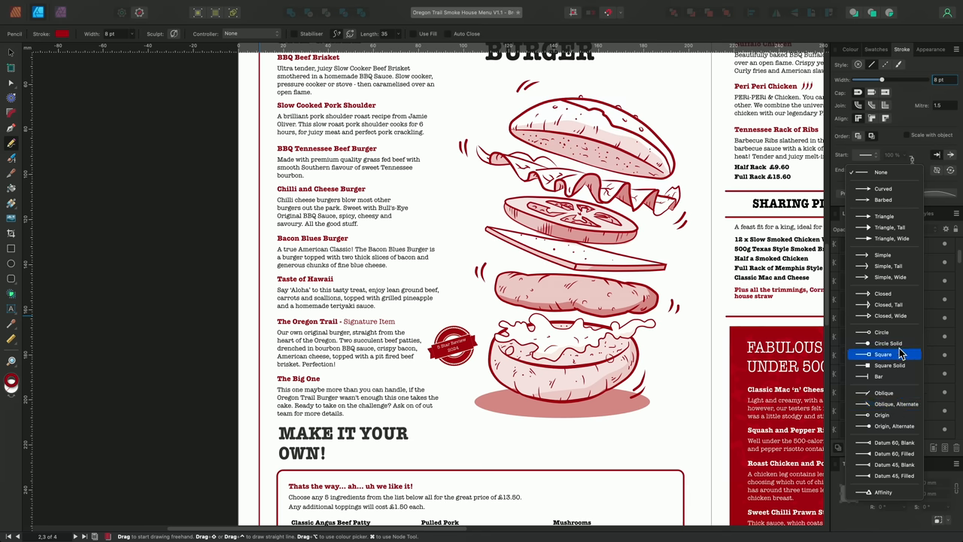
- Choose an End arrowhead style for new pencil strokes
left_click(884, 355)
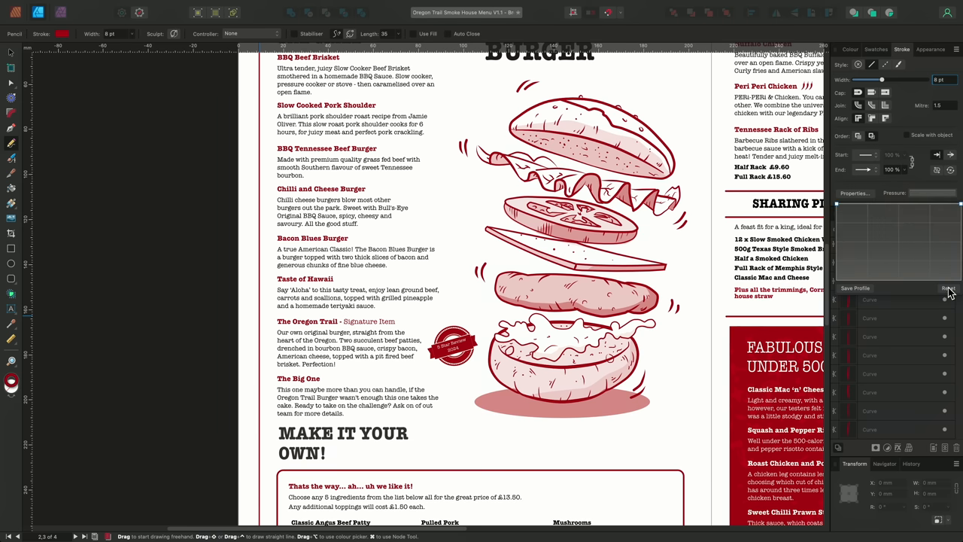
mouse_move(901, 216)
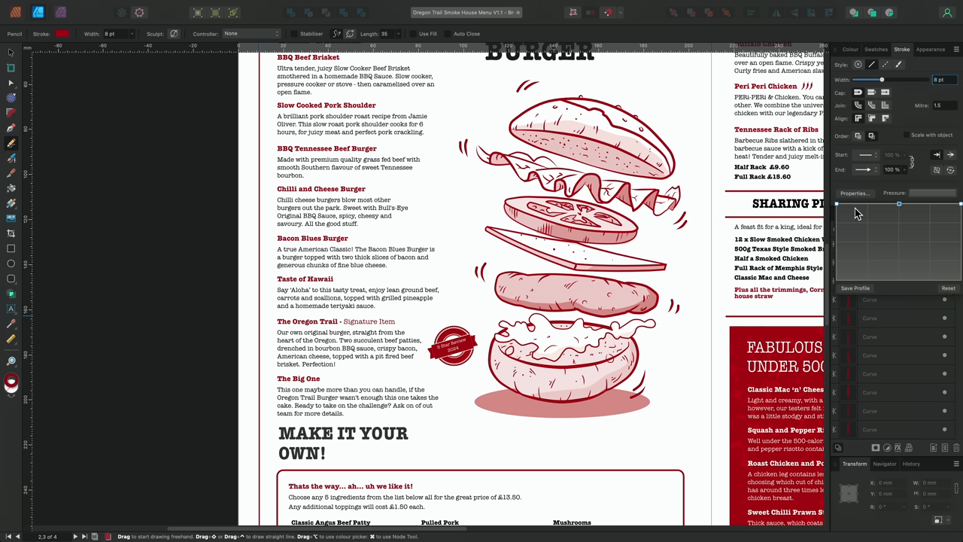
mouse_move(839, 211)
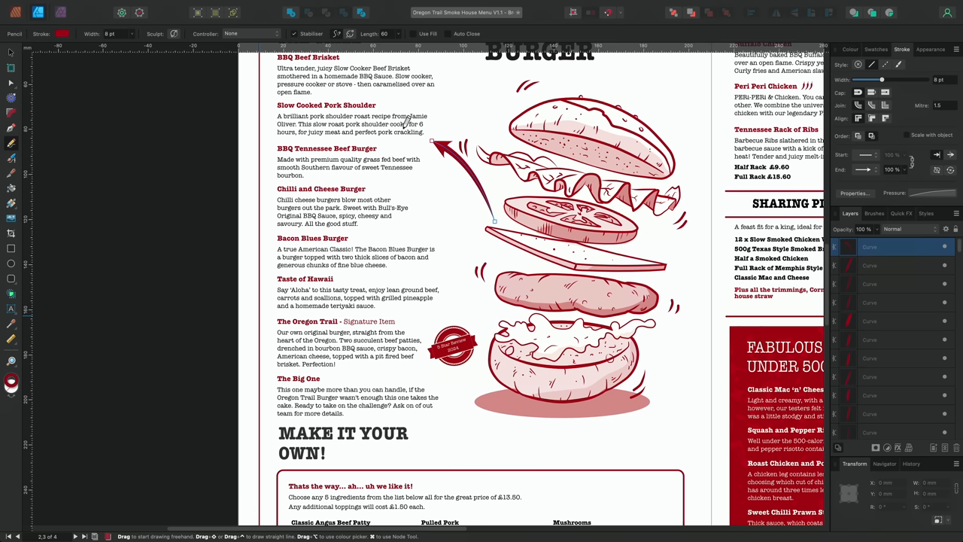
- Draw a short-dashed arrow from the lettuce toward Chilli and Cheese Burger
key("escape")
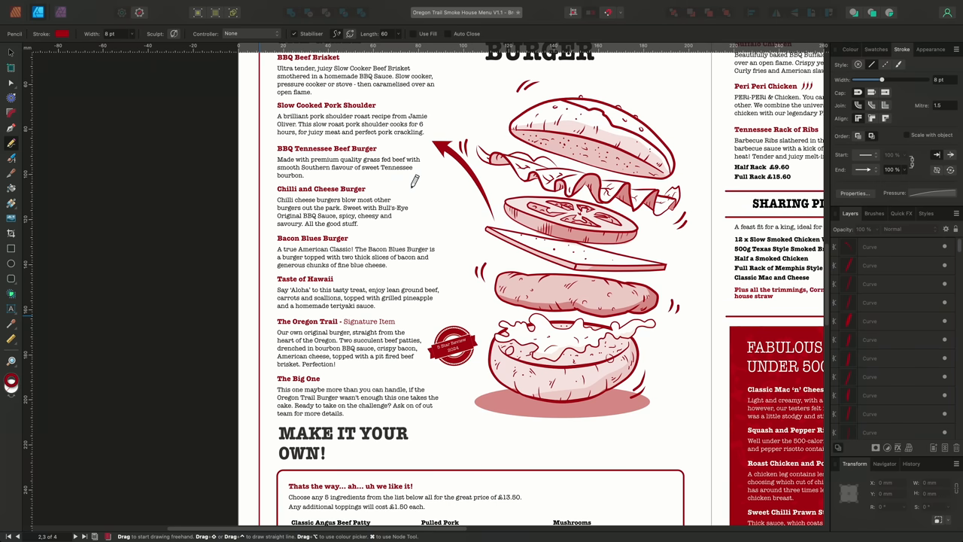
left_click(886, 64)
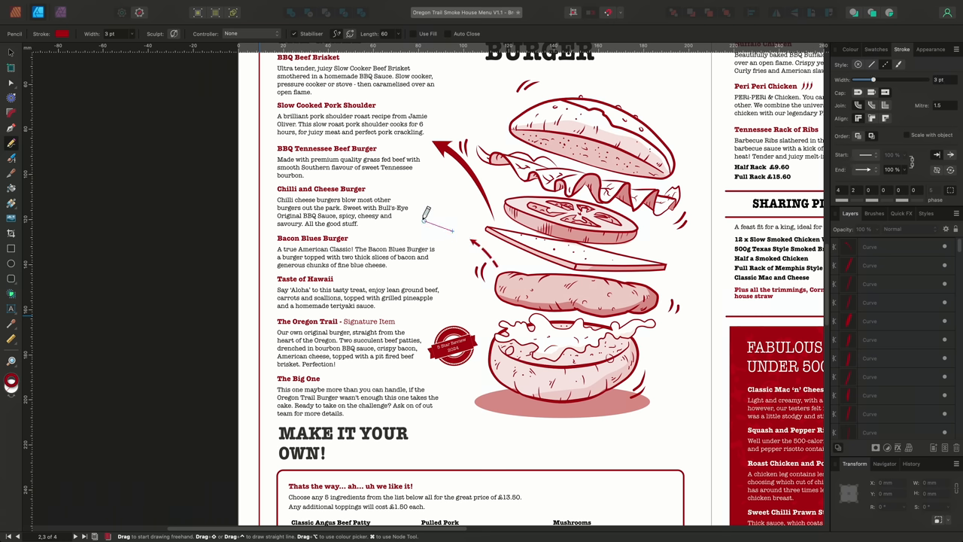
left_click_drag(410, 219, 497, 266)
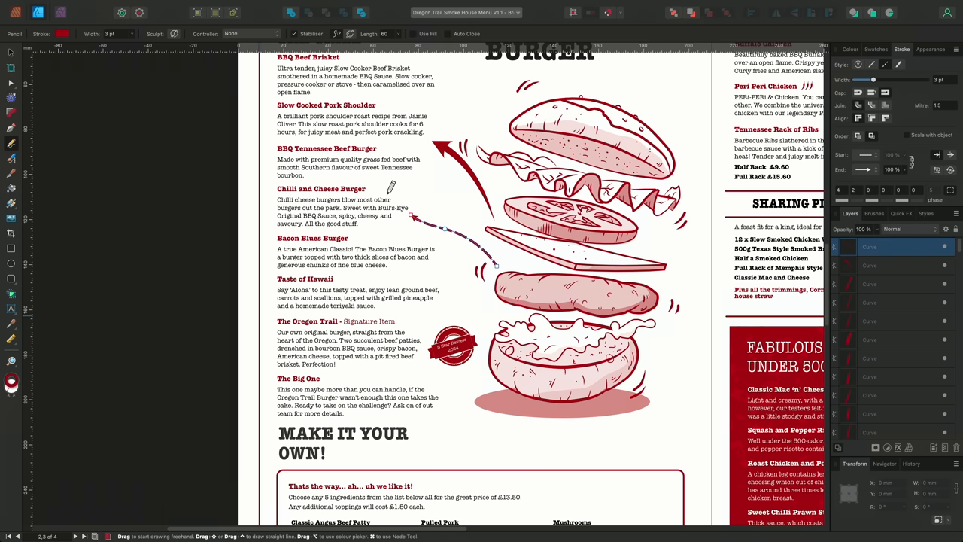
mouse_move(390, 188)
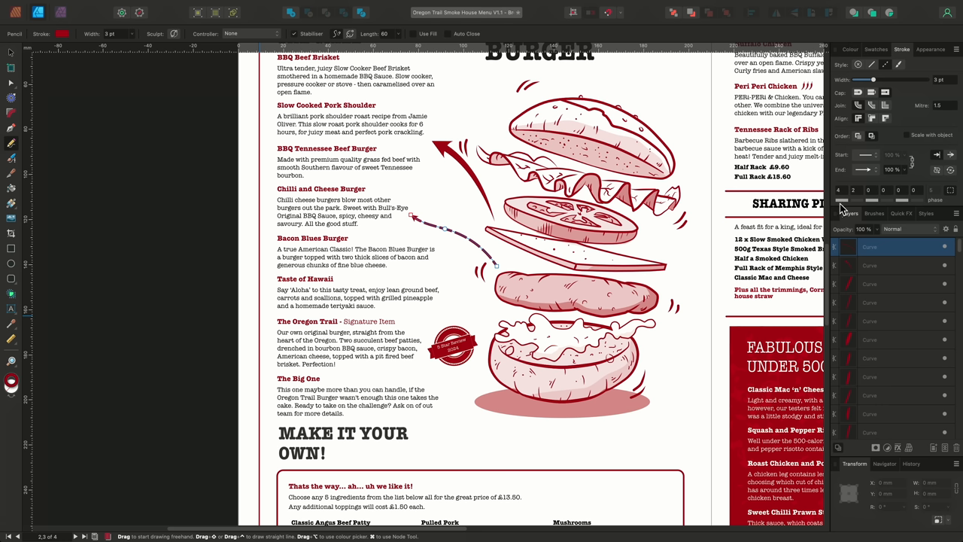
mouse_move(863, 205)
type("1")
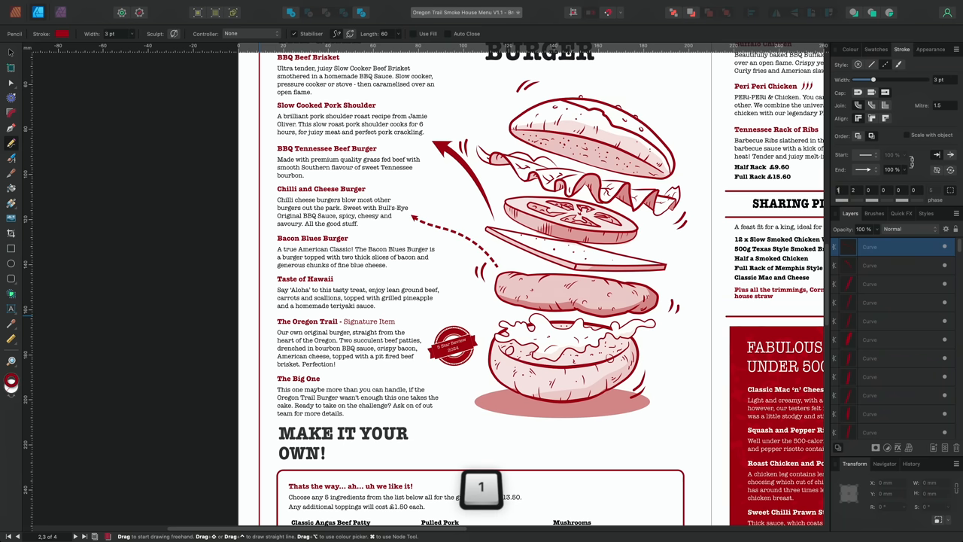
key("tab")
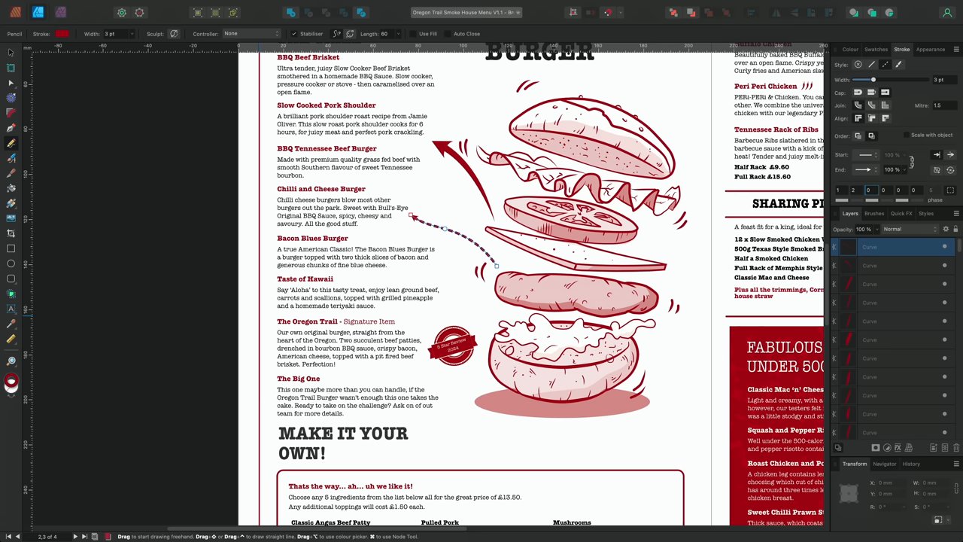
- Draw a long curved arrow toward 'Make It Your Own' mixing dashes and dots
scroll("down", 3)
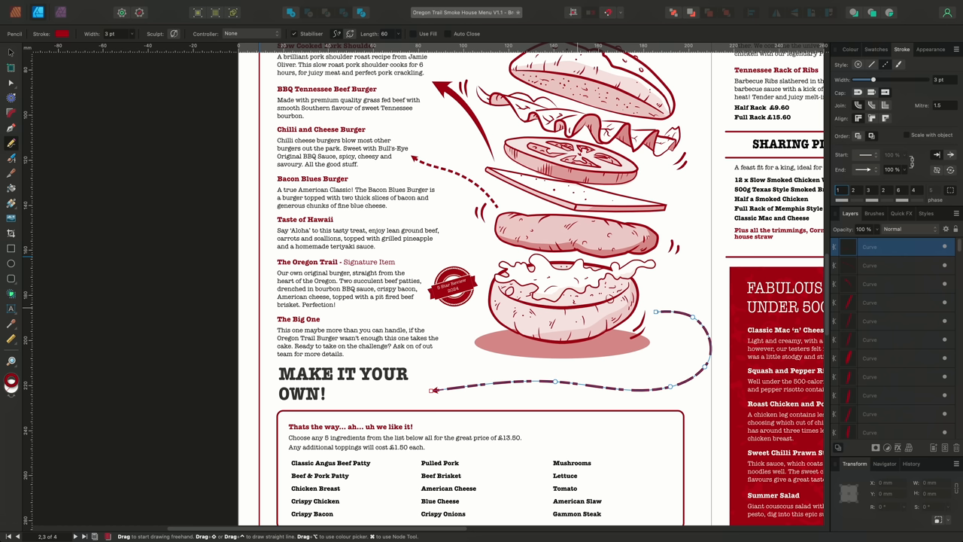
mouse_move(858, 100)
type("0")
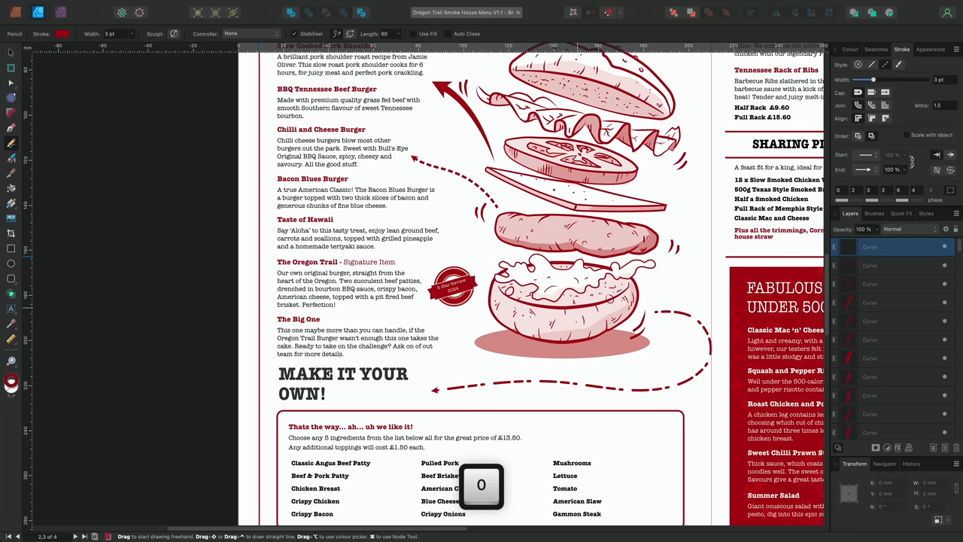
key("enter")
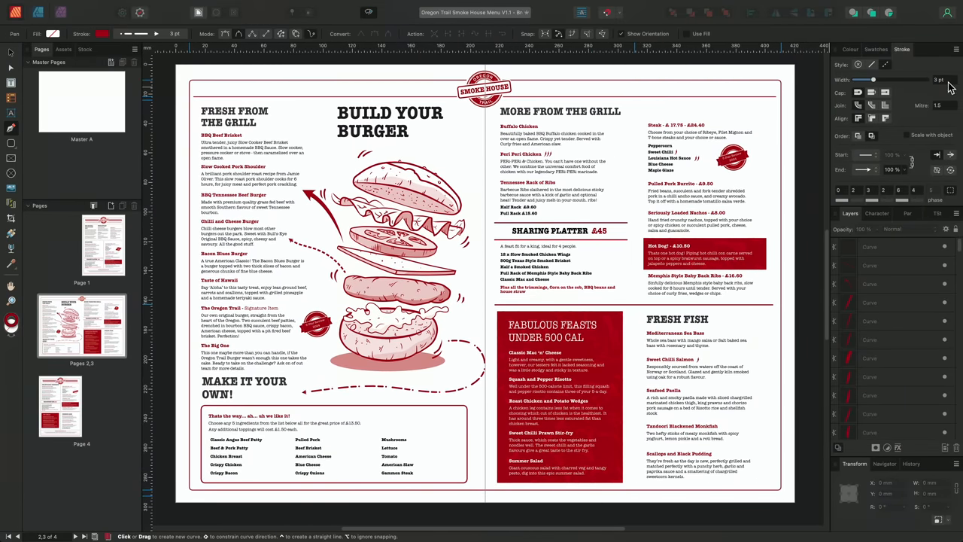
mouse_move(877, 176)
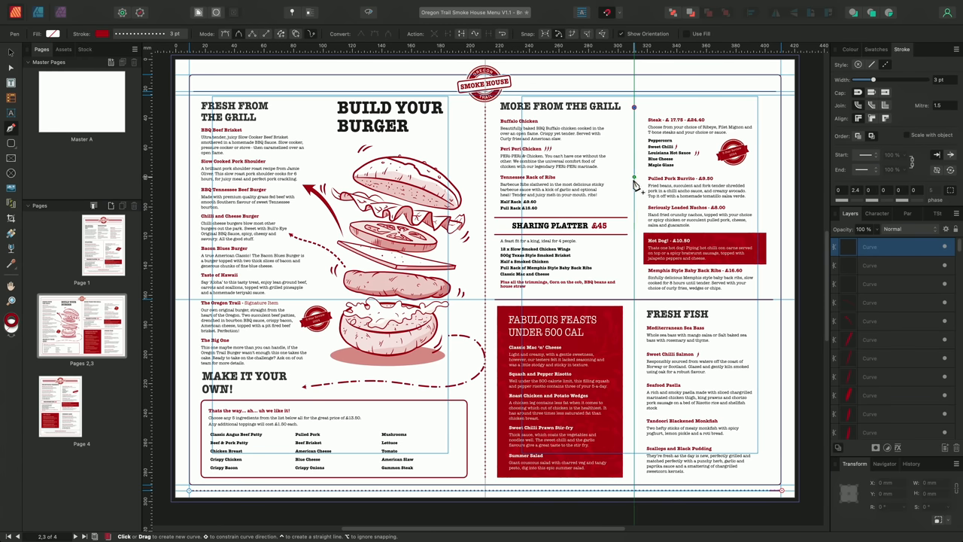
- Draw a dotted vertical divider down the centre of the spread
scroll("down", 3)
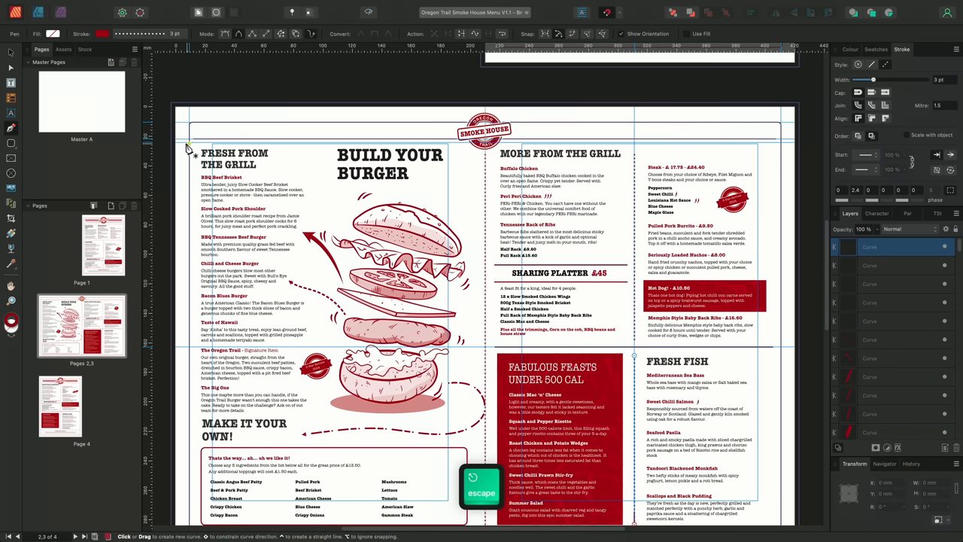
left_click_drag(194, 143, 775, 143)
type("4")
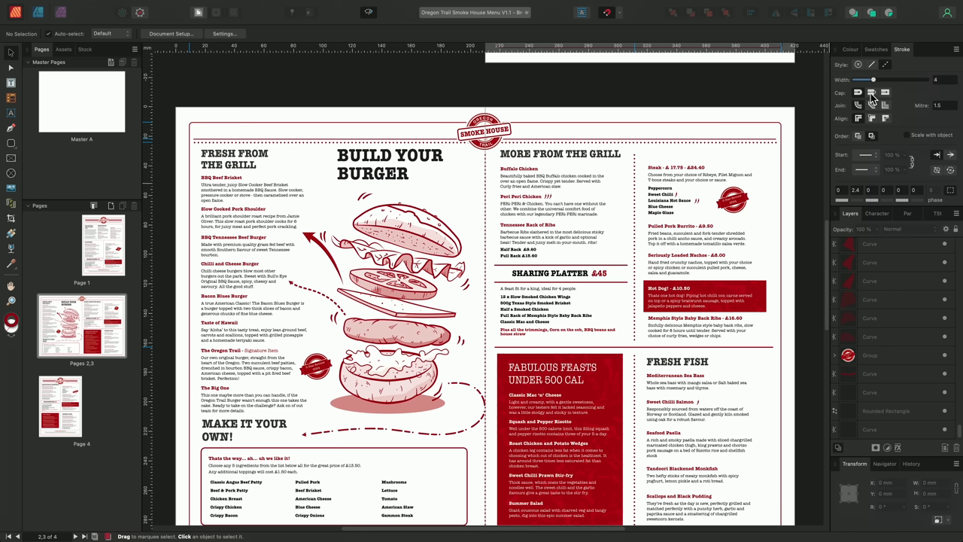
mouse_move(872, 98)
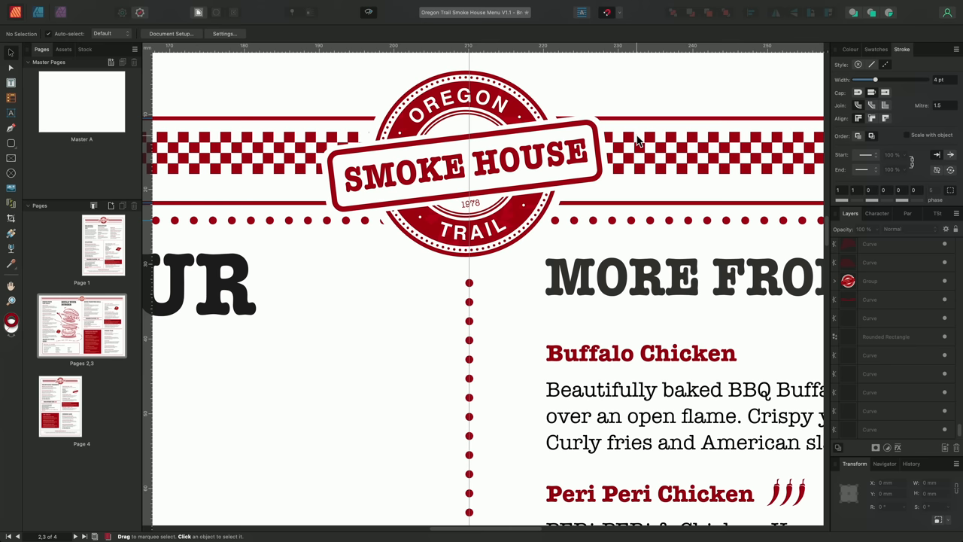
- Apply the checkered band and round-dotted rules behind the Oregon Trail Smoke House logo
left_click(639, 137)
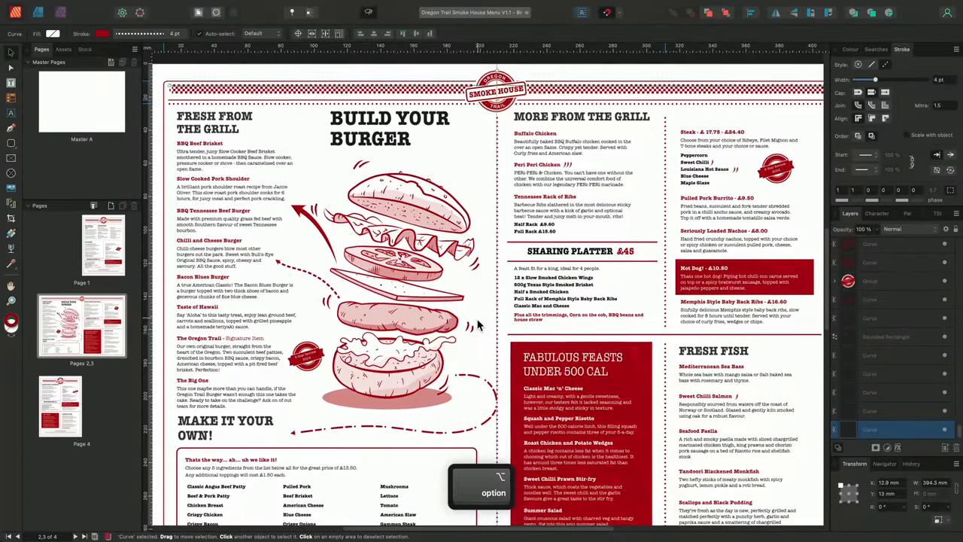
- Enter a dash length of 3 in the ingredients box's dashed border pattern
scroll("down", 3)
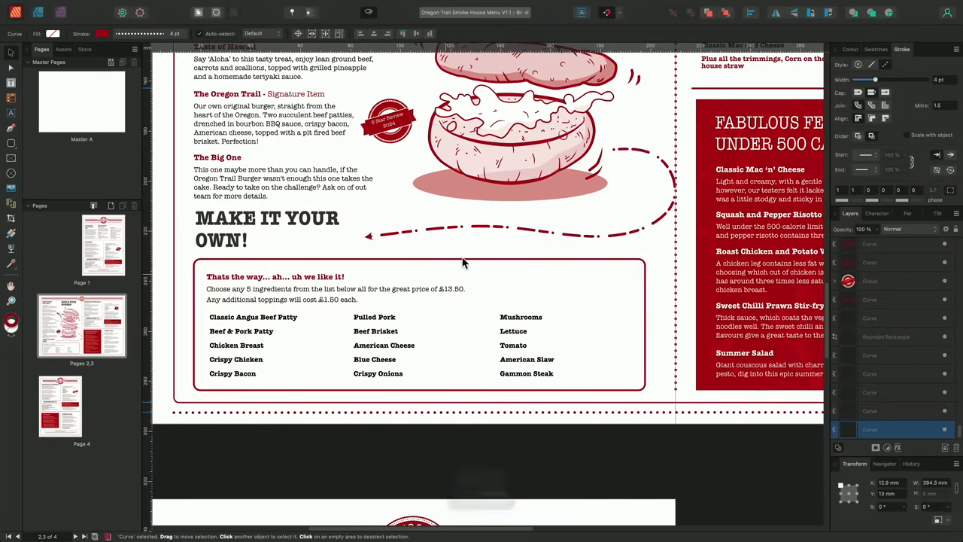
mouse_move(490, 263)
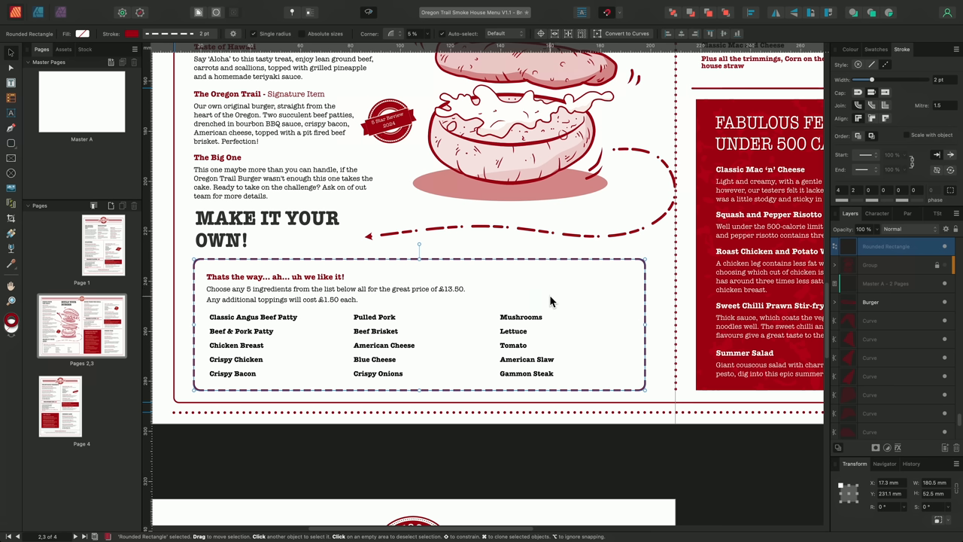
mouse_move(806, 206)
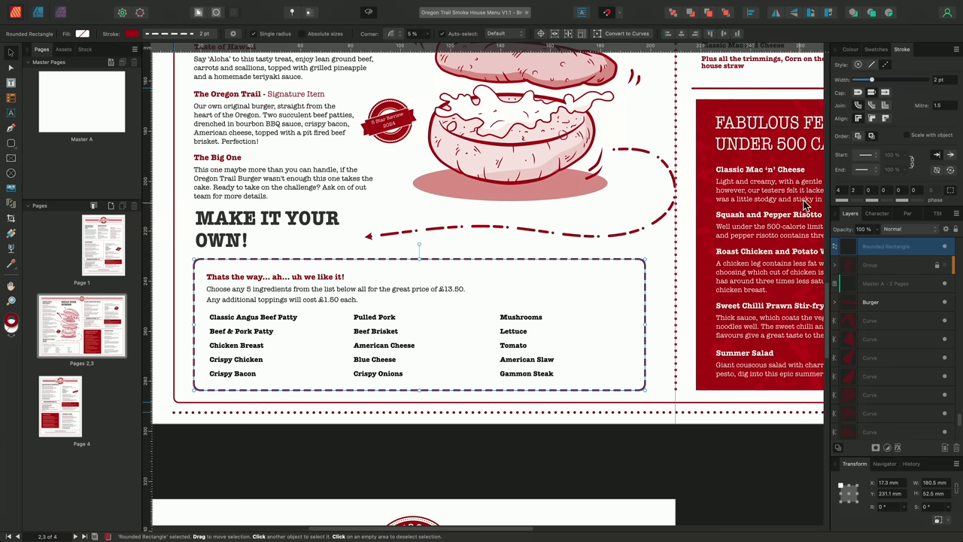
key("3")
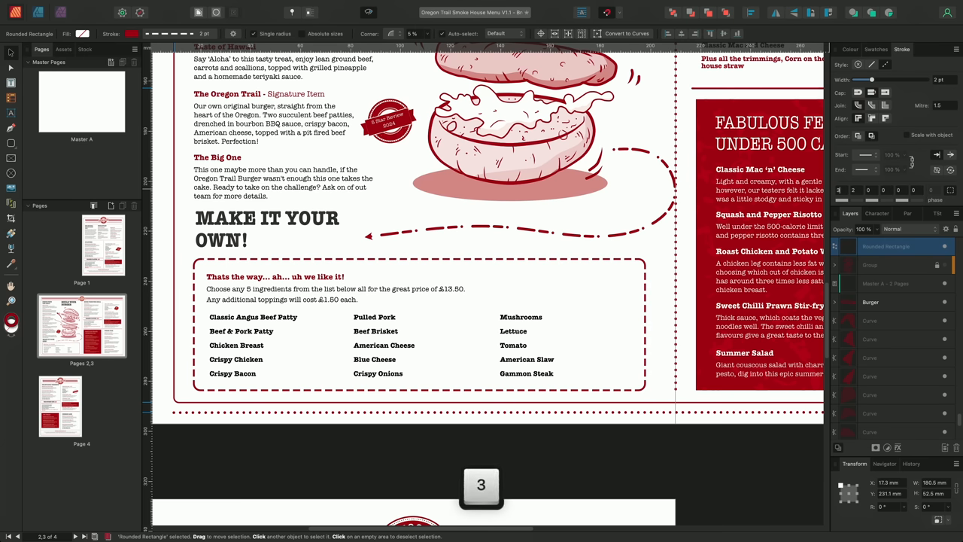
key("Tab")
type("5")
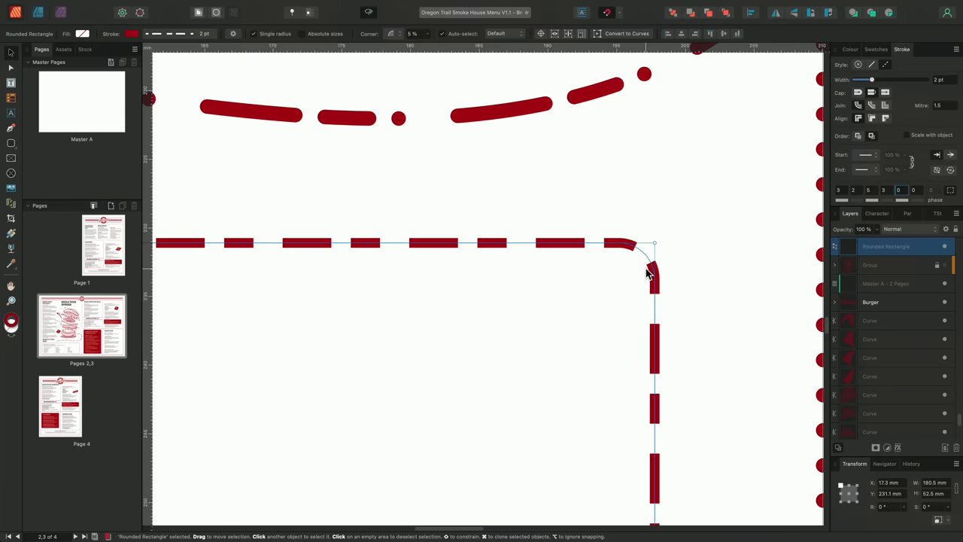
mouse_move(619, 250)
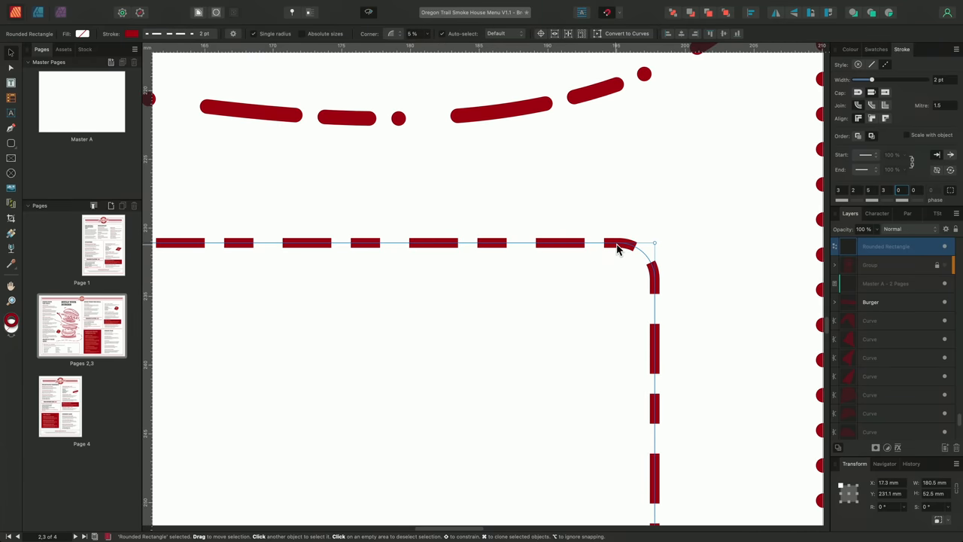